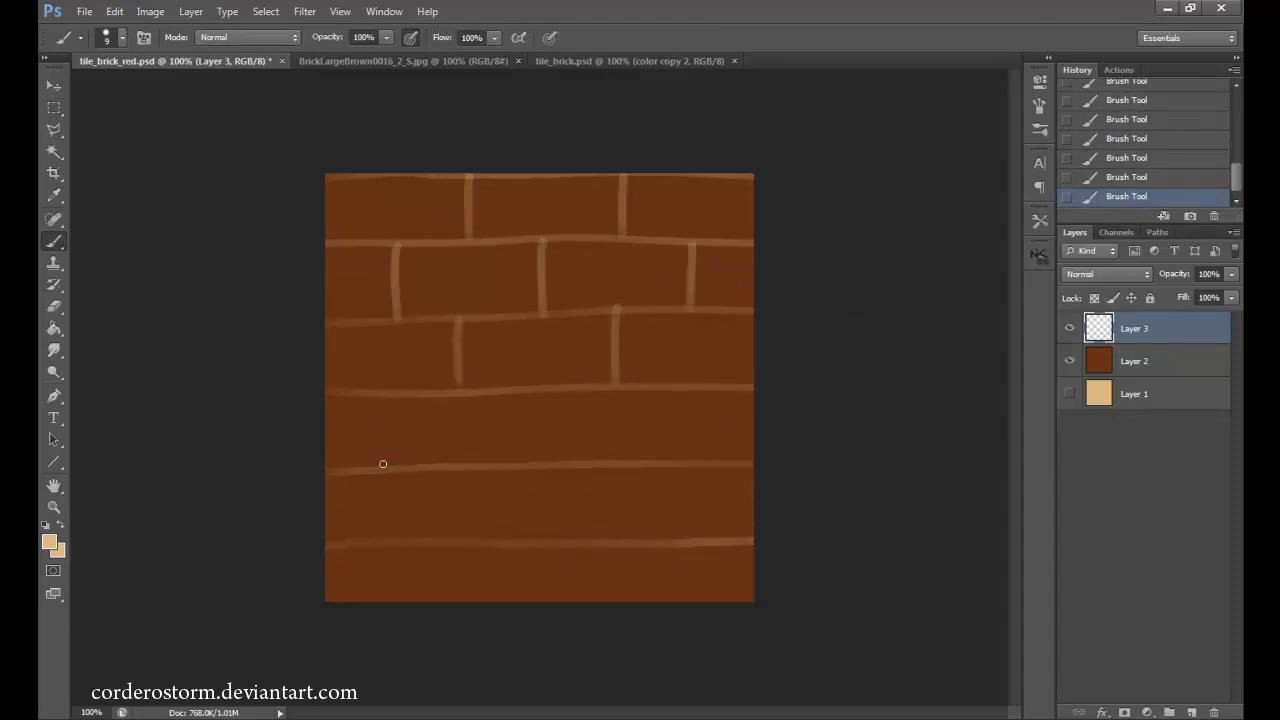
# Paint a horizontal mortar line, then pick a new brown and a dark brown for shading.
pyautogui.moveTo(382, 463); pyautogui.dragTo(624, 463)
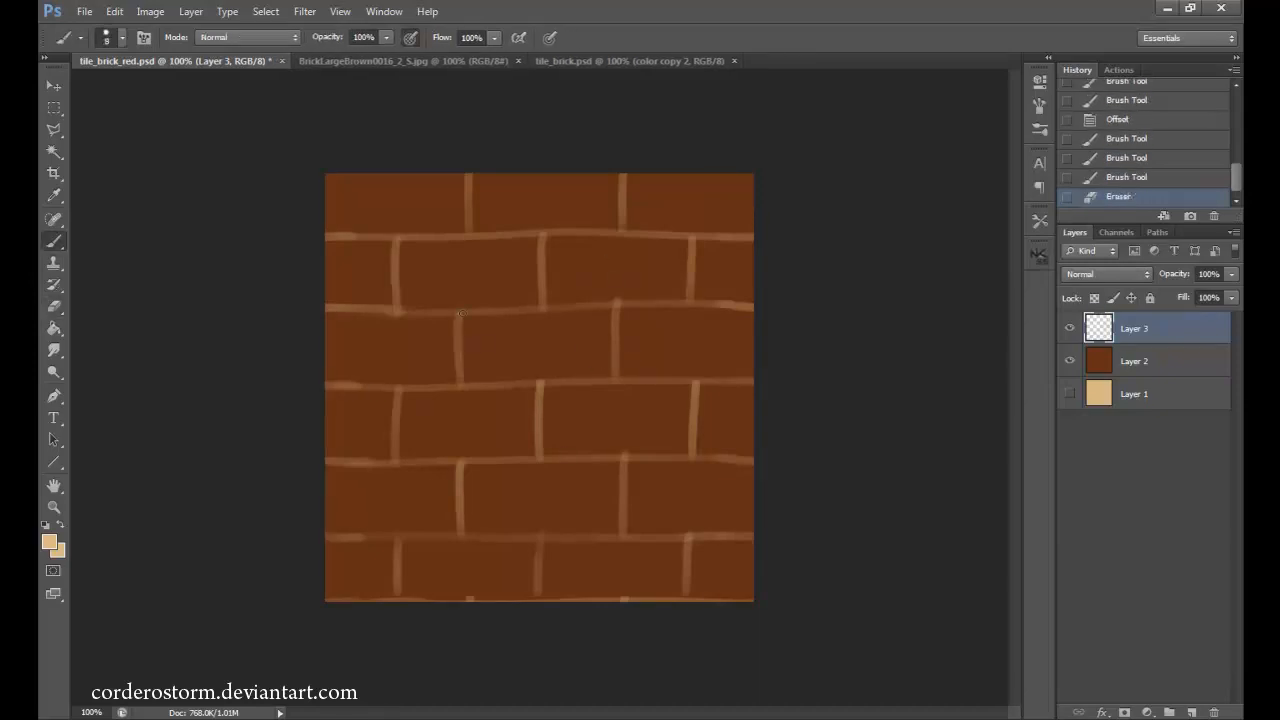
pyautogui.click(48, 540)
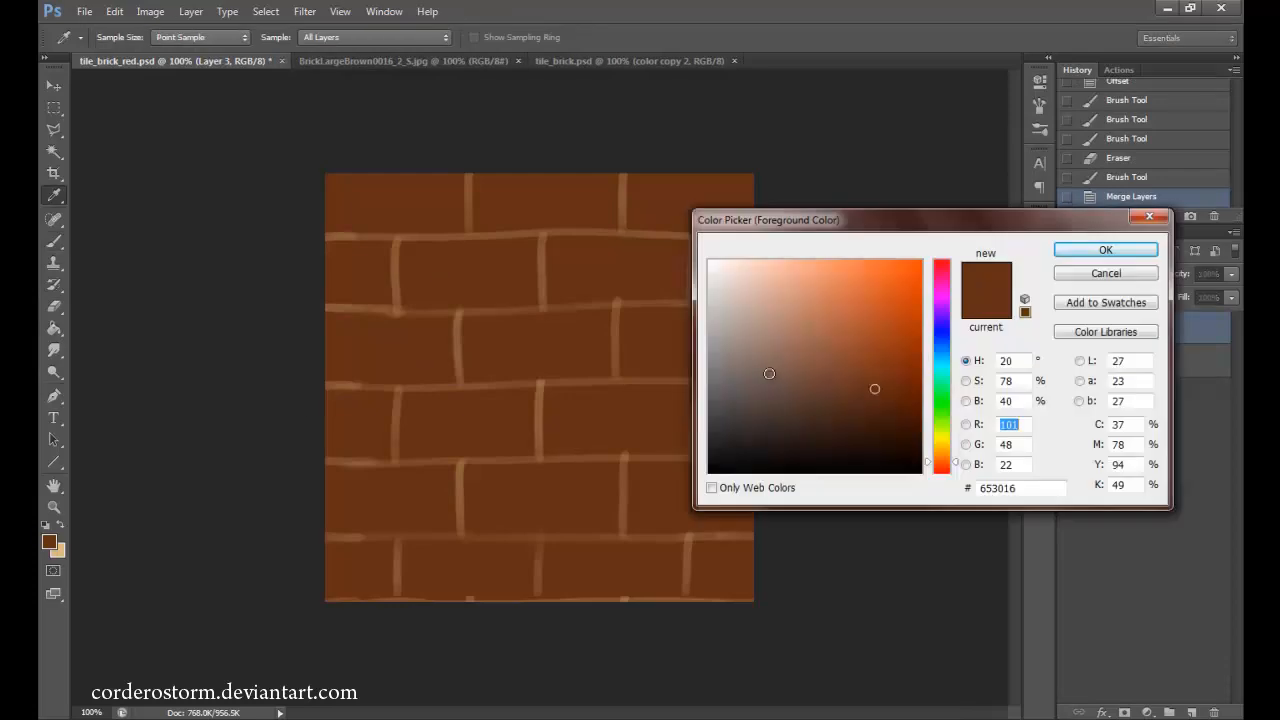
pyautogui.click(1105, 249)
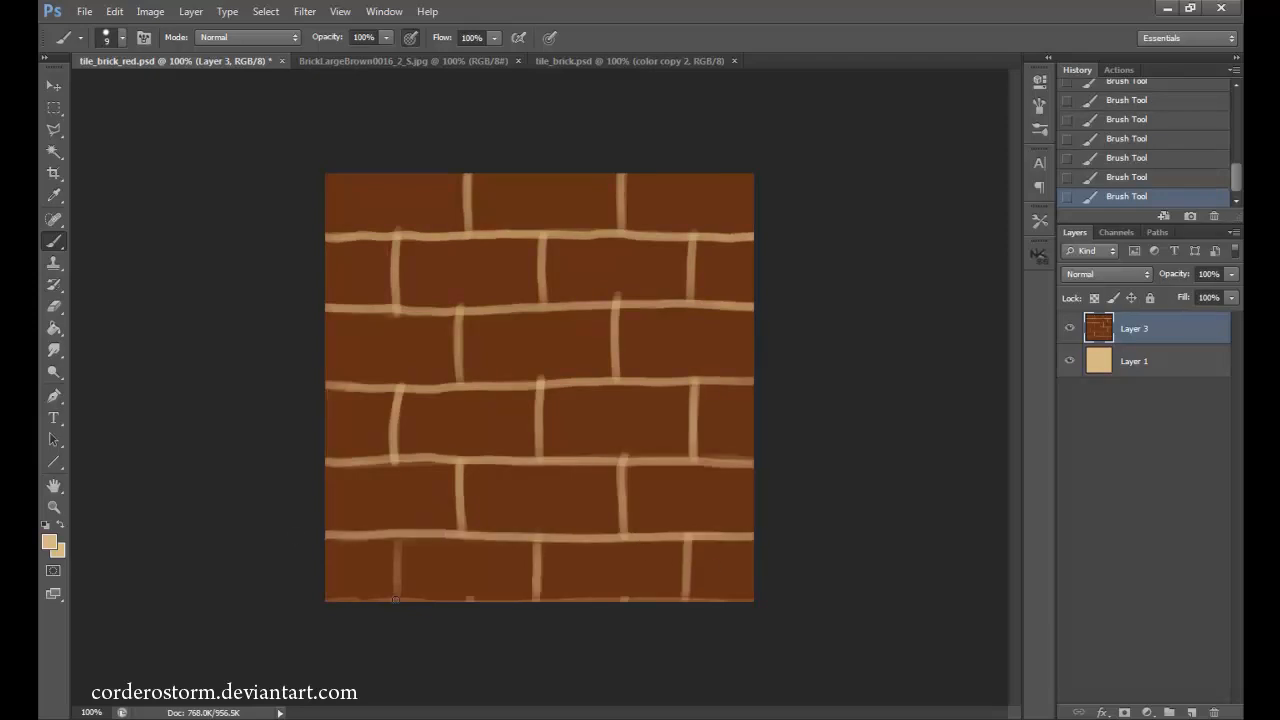
pyautogui.click(48, 542)
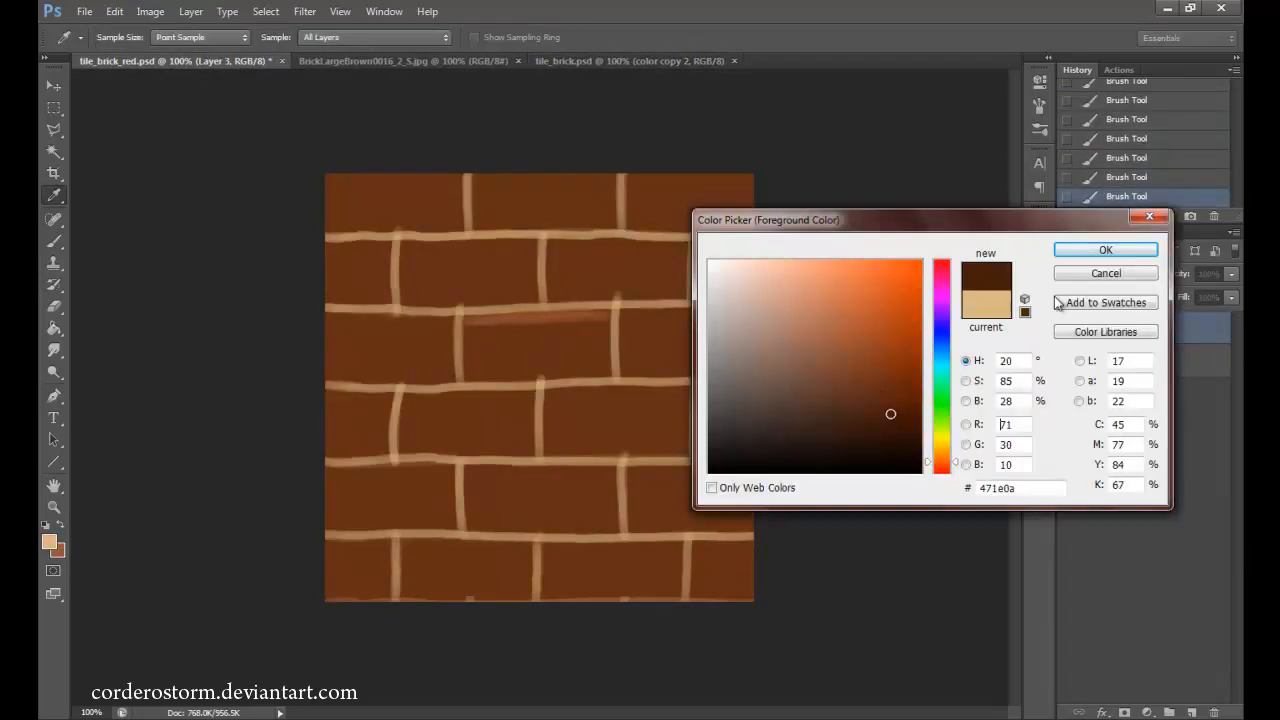
pyautogui.click(1105, 250)
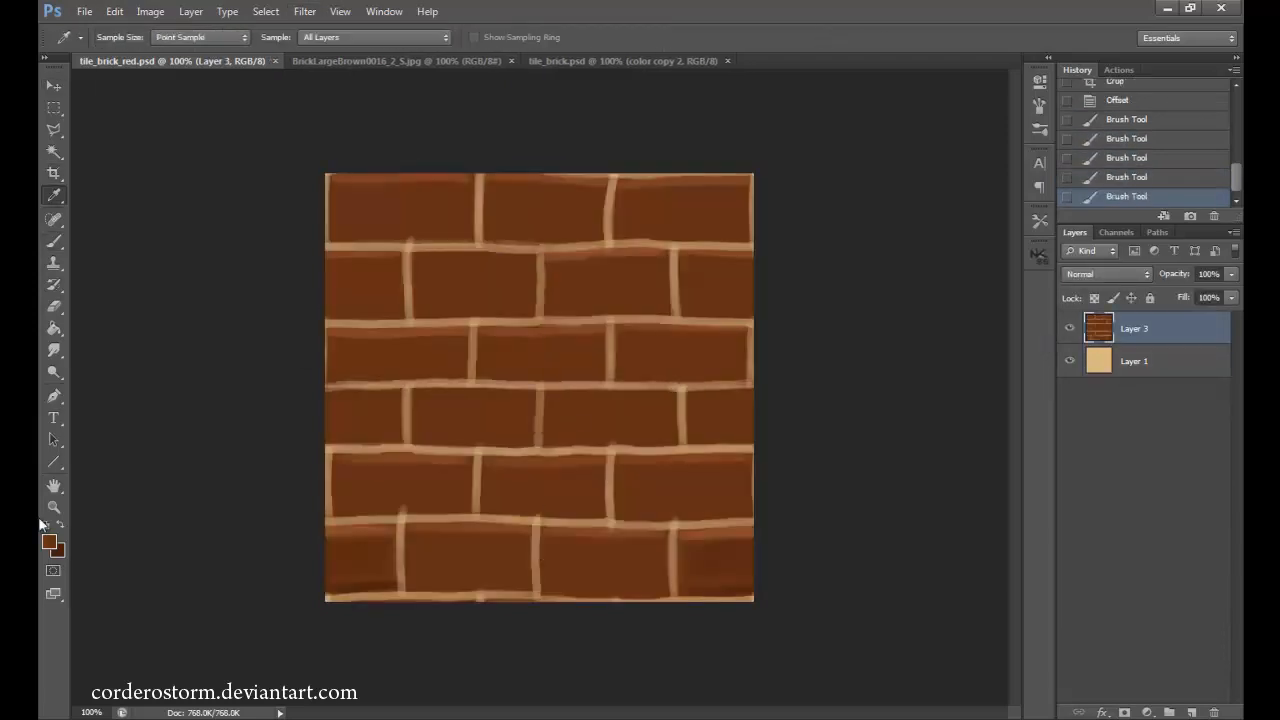
# Keep a hidden backup copy of the brick layer and paint tonal variation and edge shading.
pyautogui.click(54, 218)
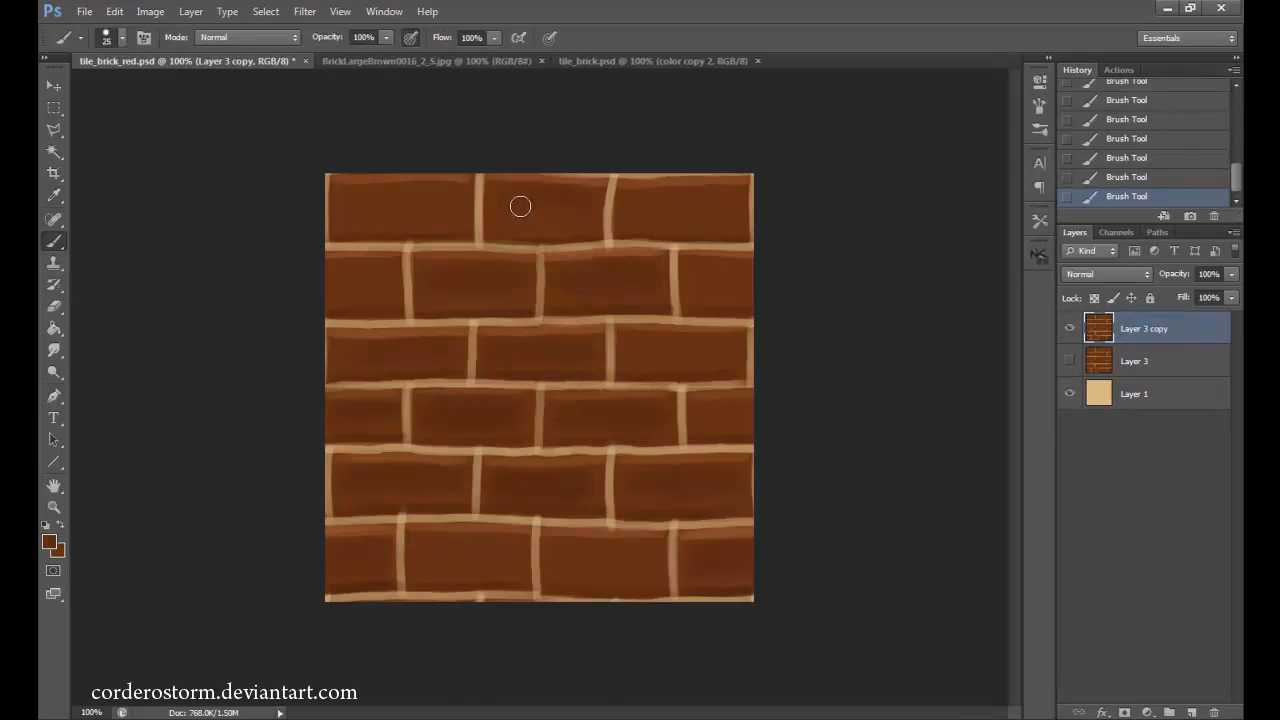
pyautogui.click(1134, 361)
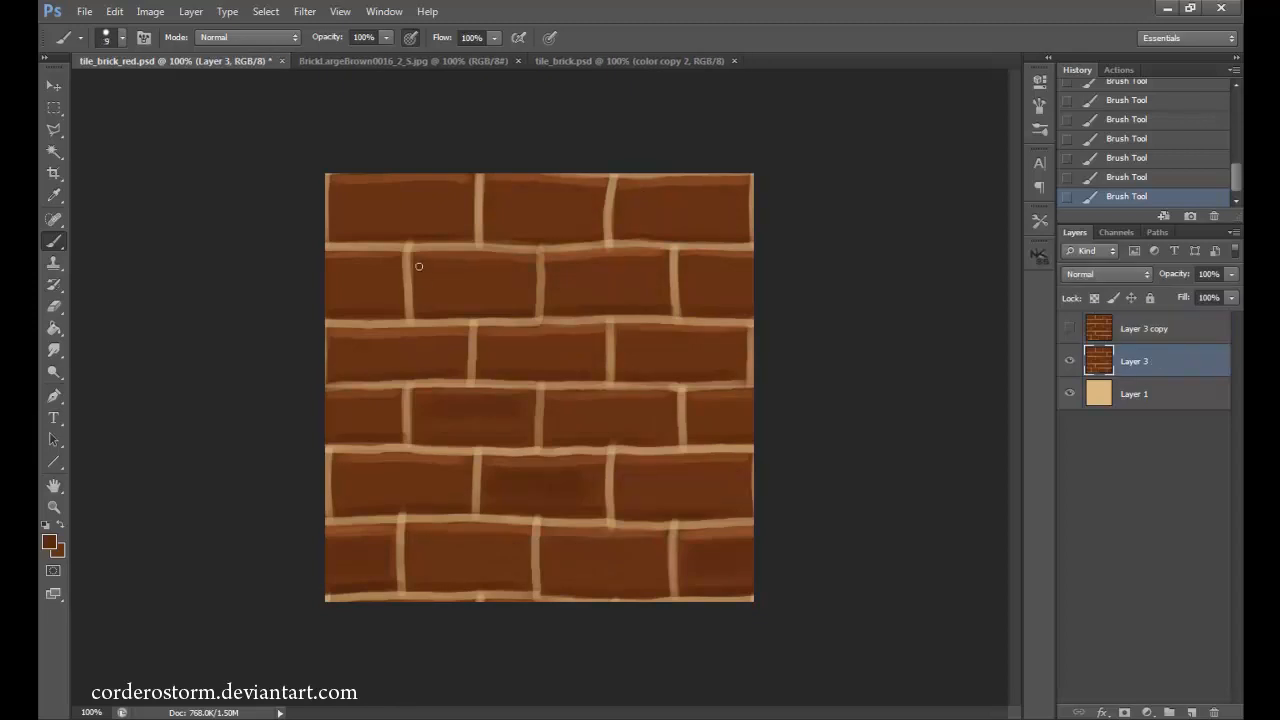
pyautogui.click(54, 219)
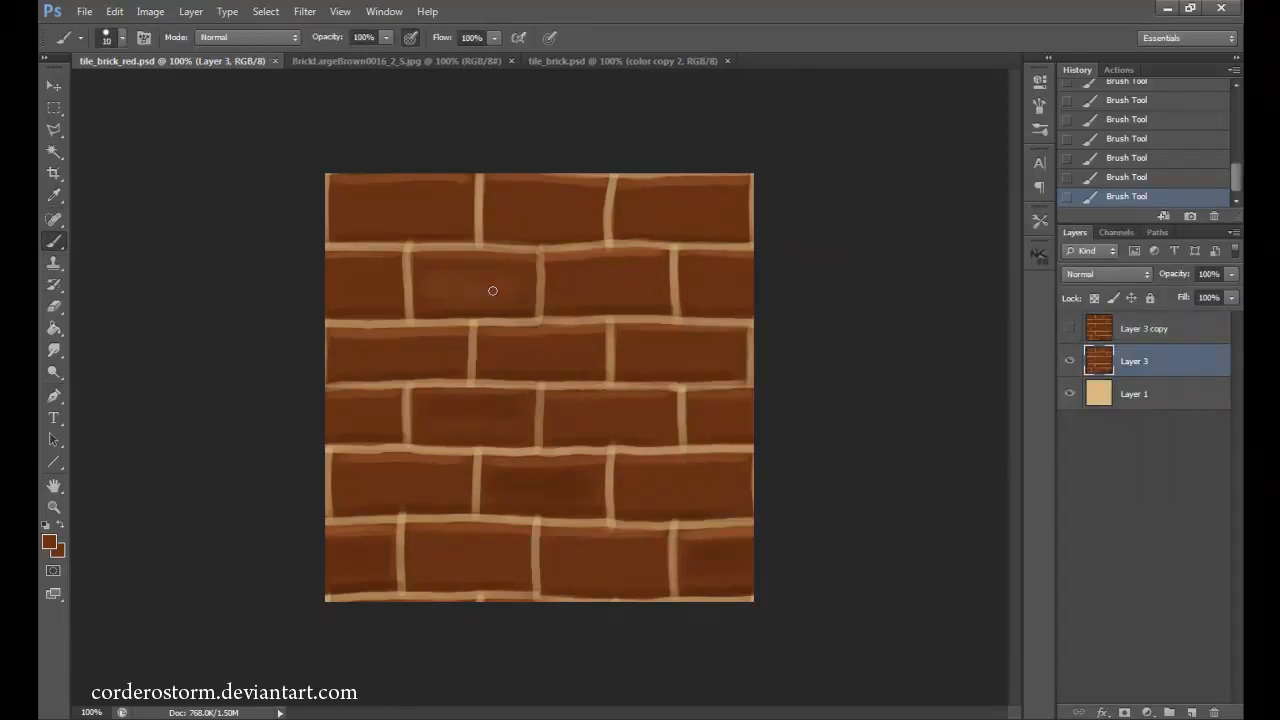
pyautogui.moveTo(492, 291); pyautogui.dragTo(635, 289)
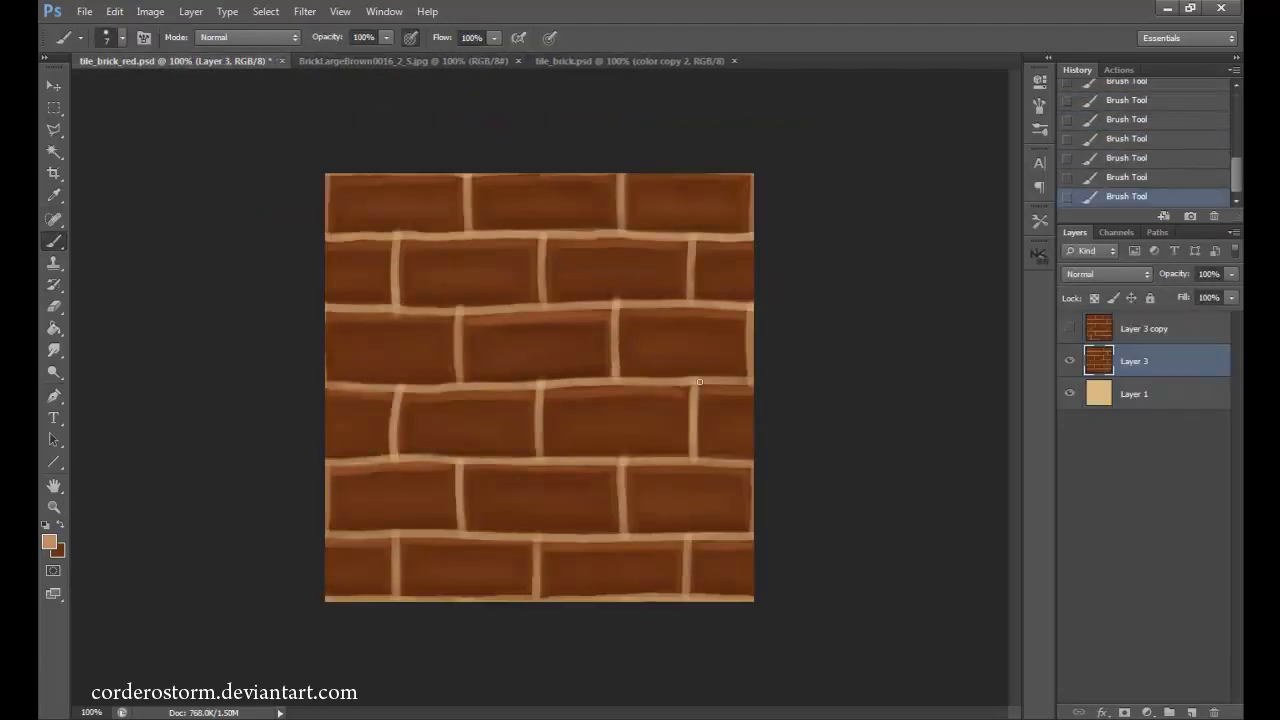
pyautogui.moveTo(699, 382); pyautogui.dragTo(617, 467)
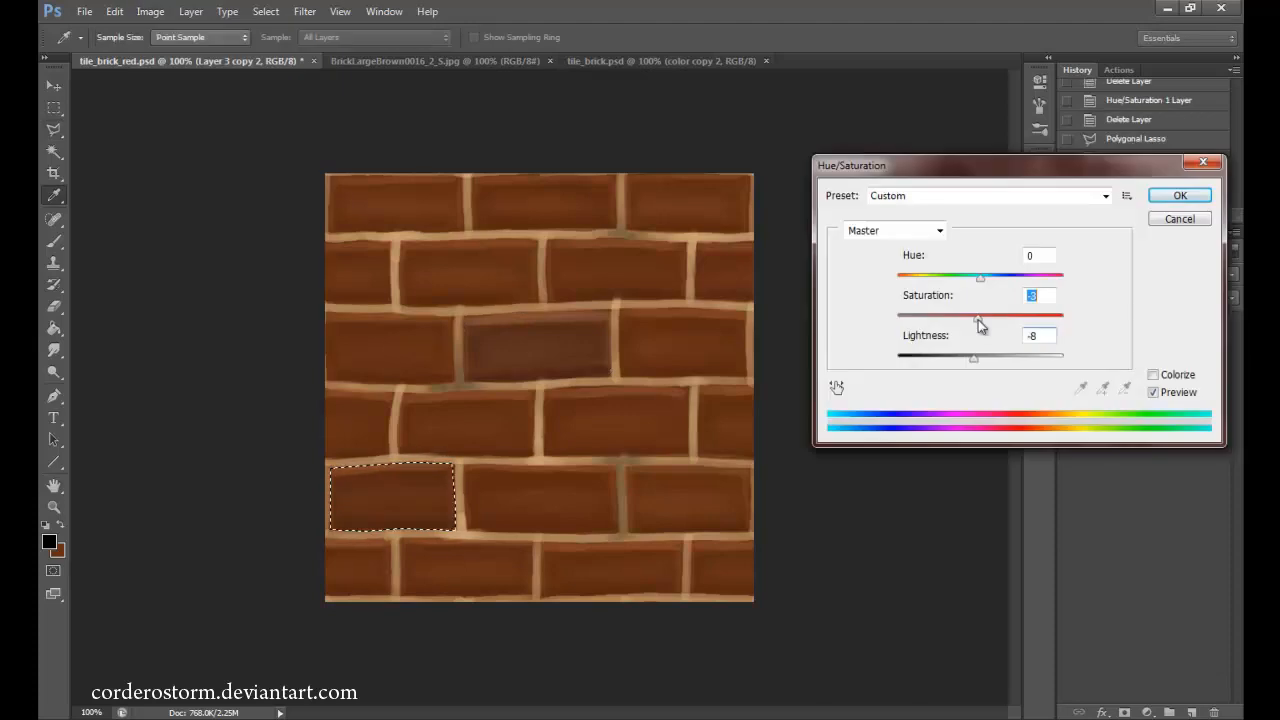
# Apply the darker Hue/Saturation tone to the selected brick.
pyautogui.click(1179, 195)
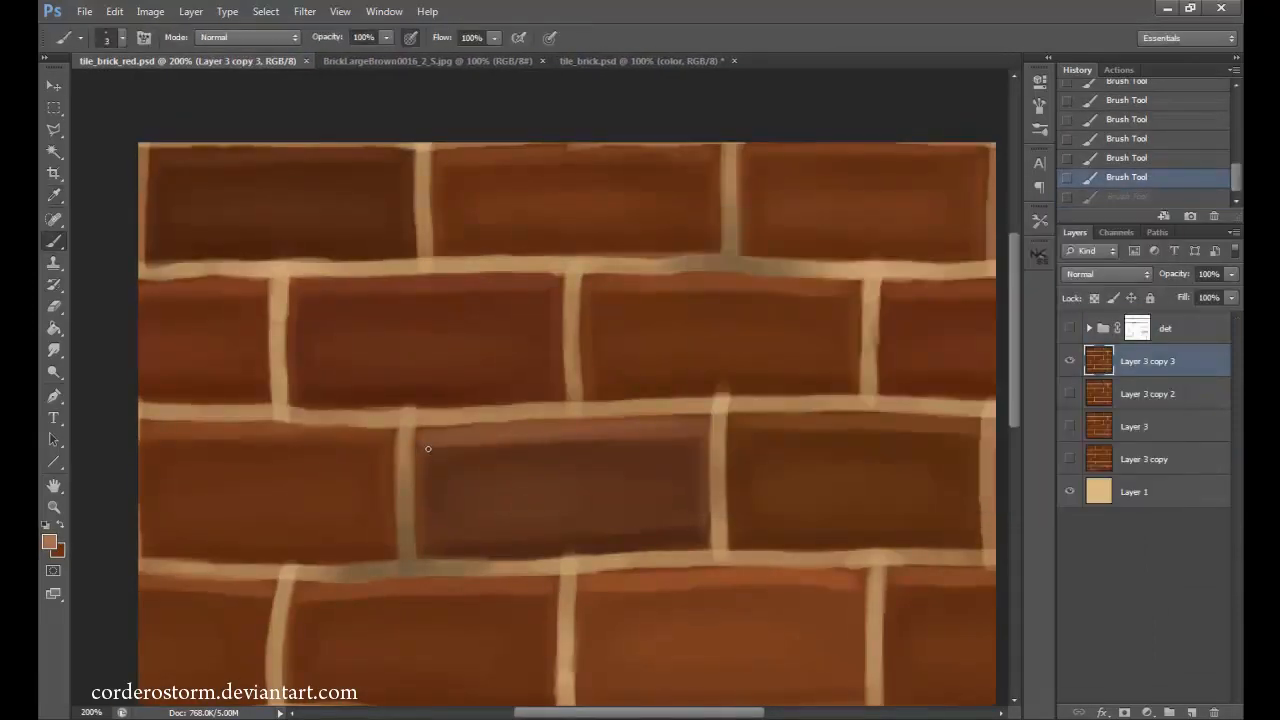
# Paint dark grime into the mortar joints and check the brick colour without changing it.
pyautogui.moveTo(427, 448); pyautogui.dragTo(722, 440)
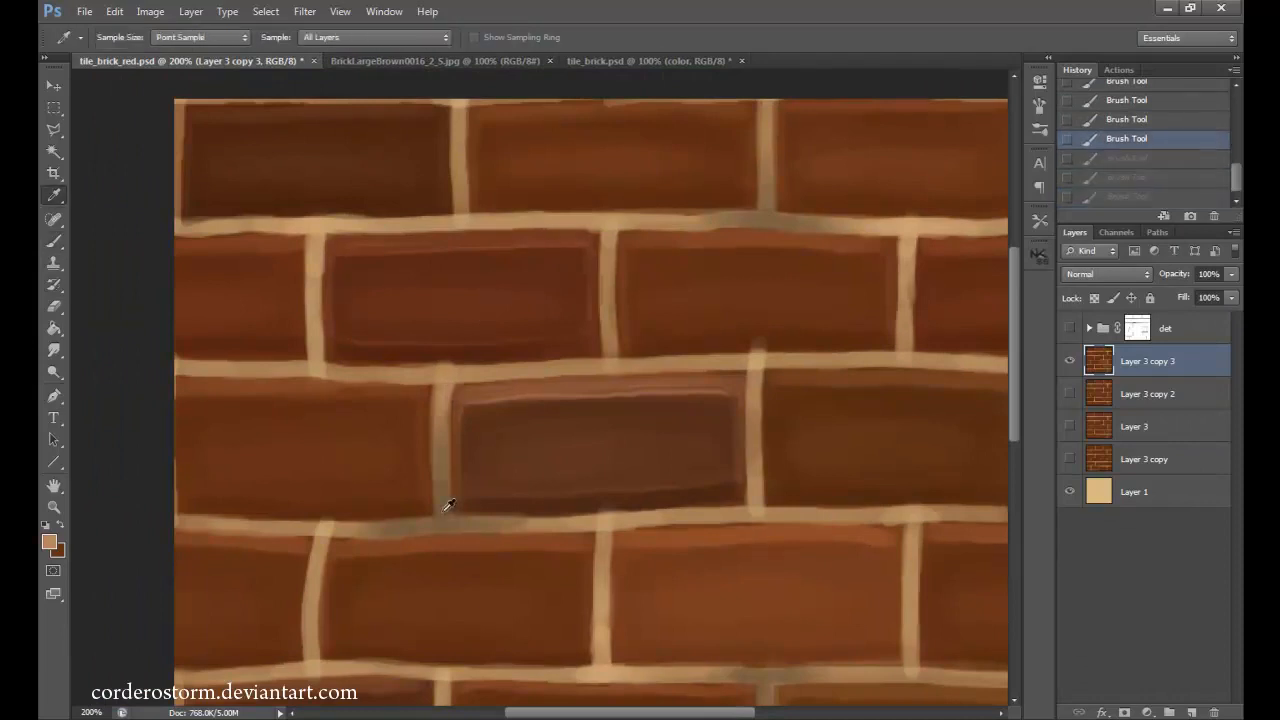
pyautogui.click(53, 545)
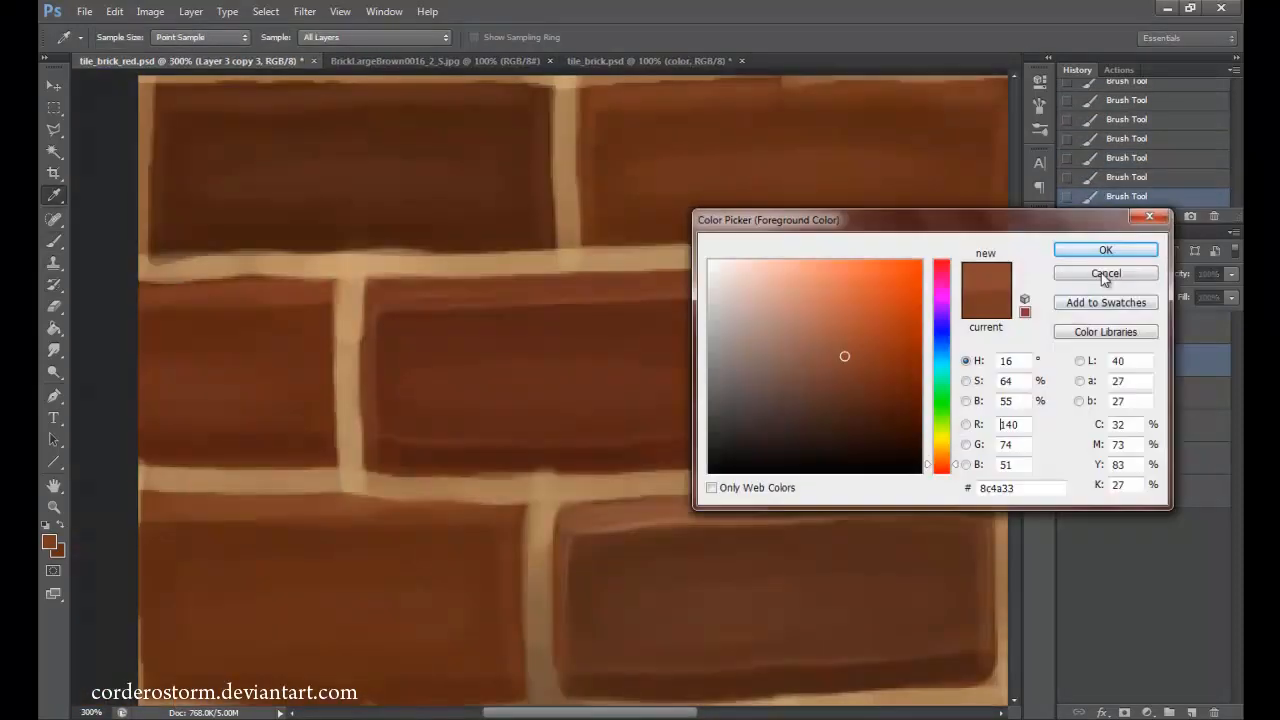
pyautogui.click(1105, 273)
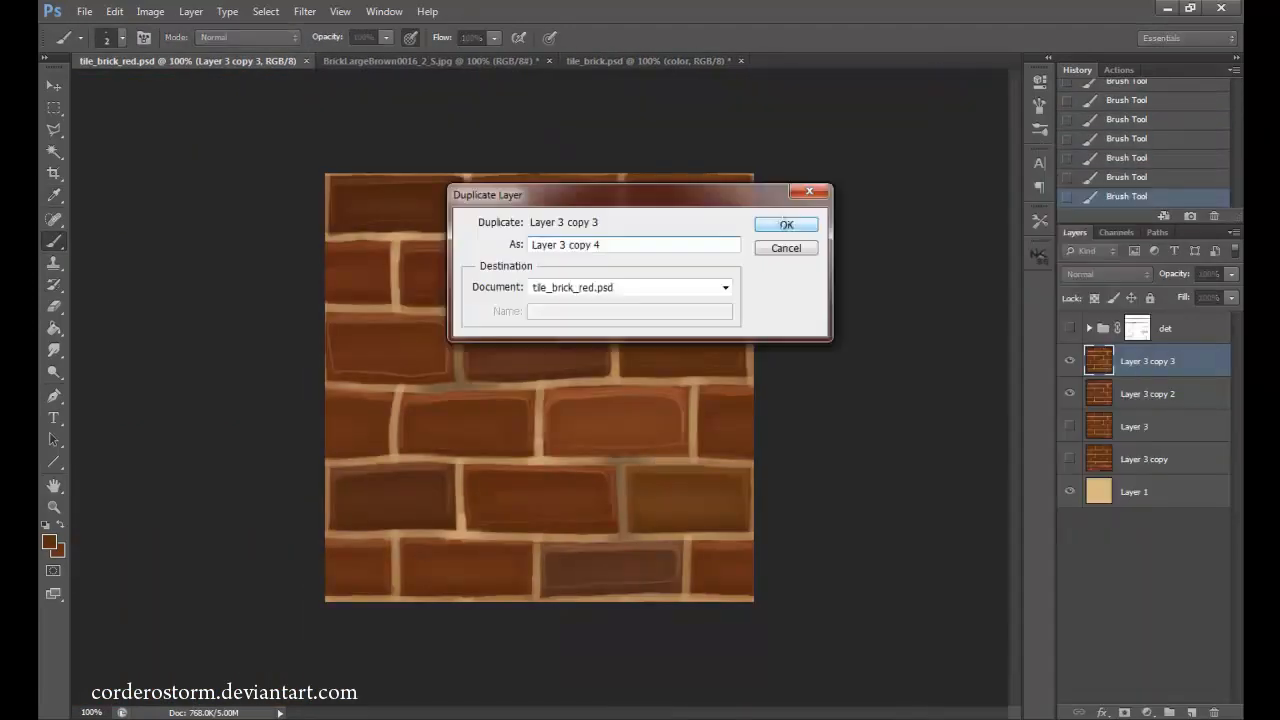
# Confirm duplicating the painted brick layer.
pyautogui.click(786, 223)
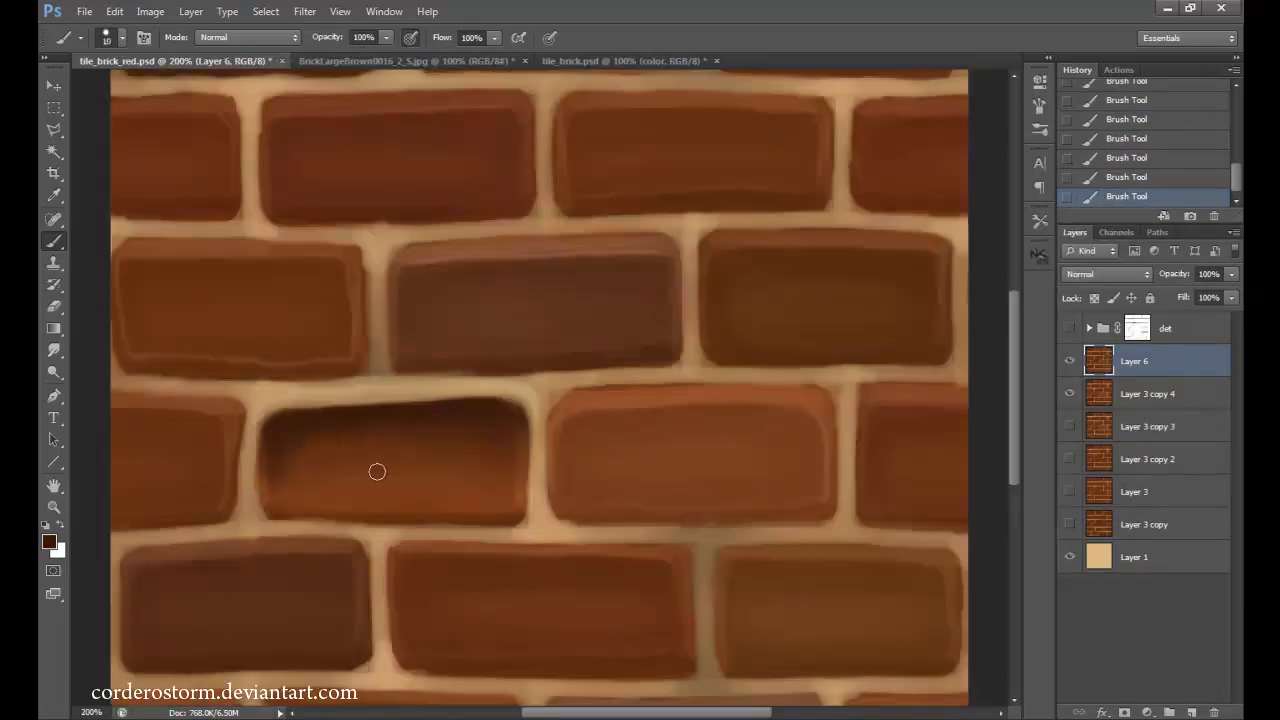
# Select the shaded third-row brick and apply the brighter tone to it.
pyautogui.moveTo(377, 471); pyautogui.dragTo(498, 527)
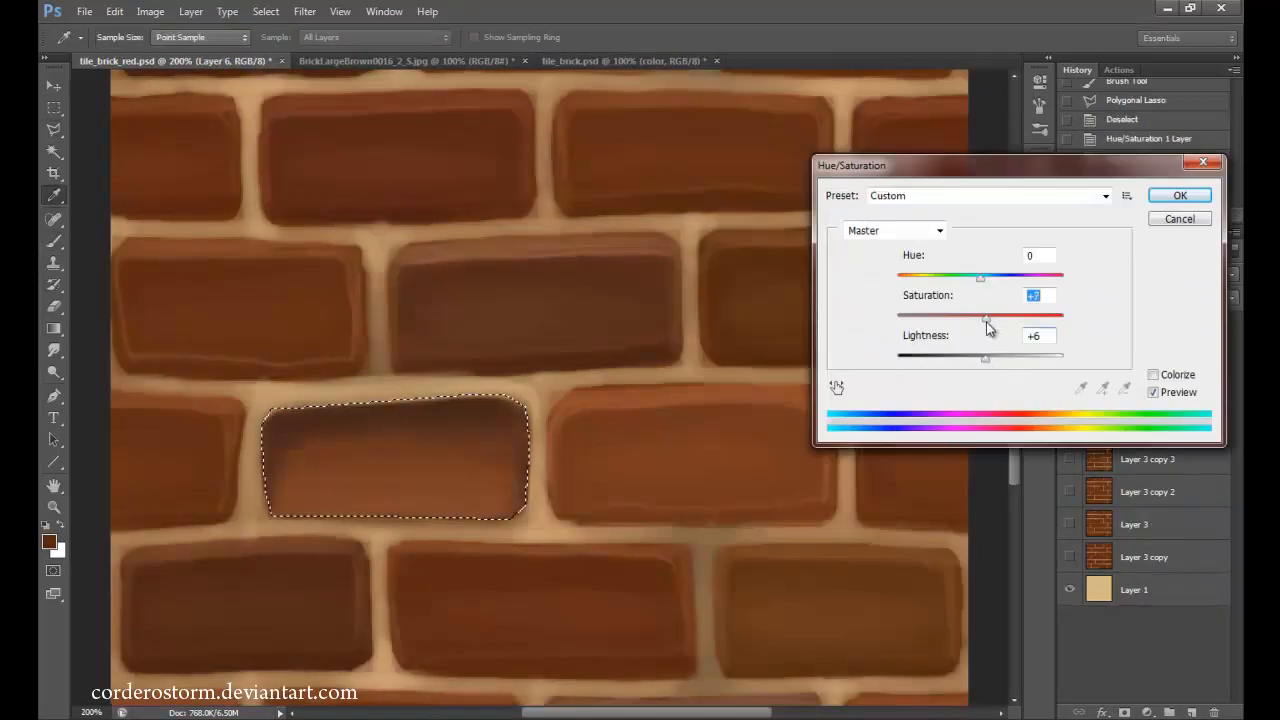
pyautogui.click(400, 61)
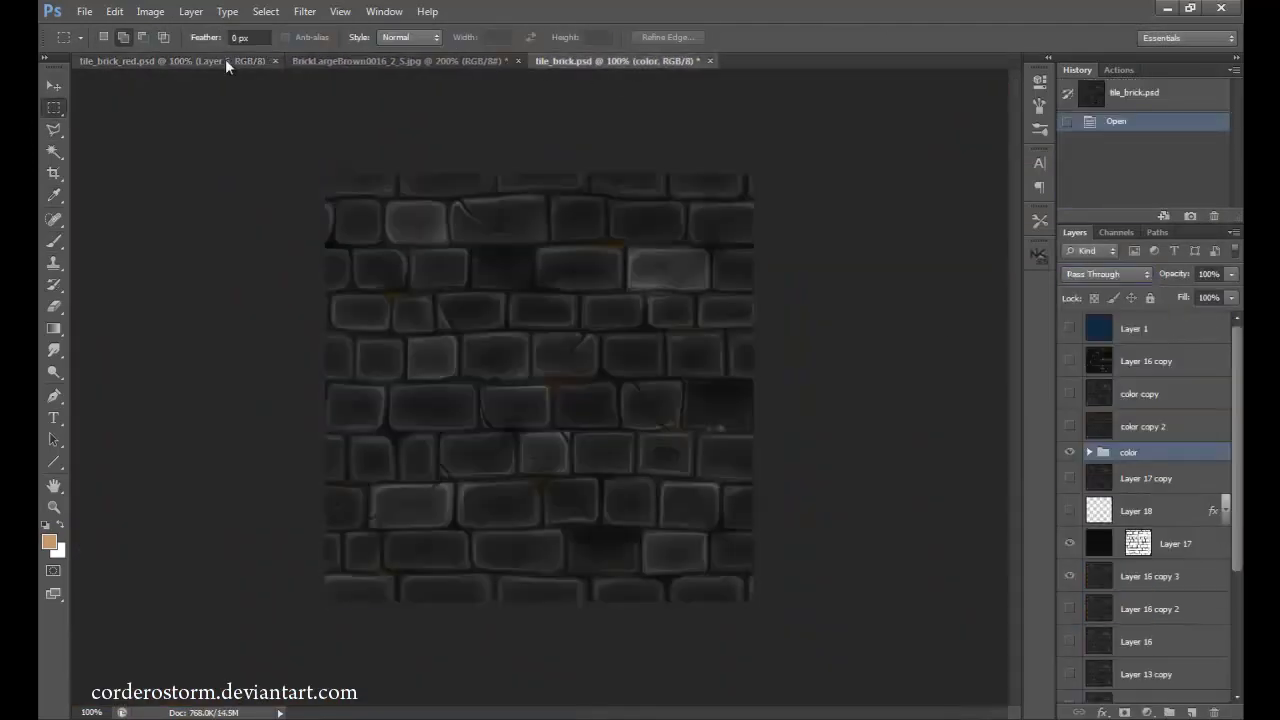
# In the brown brick document, paint highlights, brighten the middle brick, shade the left one, and pick a smaller brush.
pyautogui.click(150, 61)
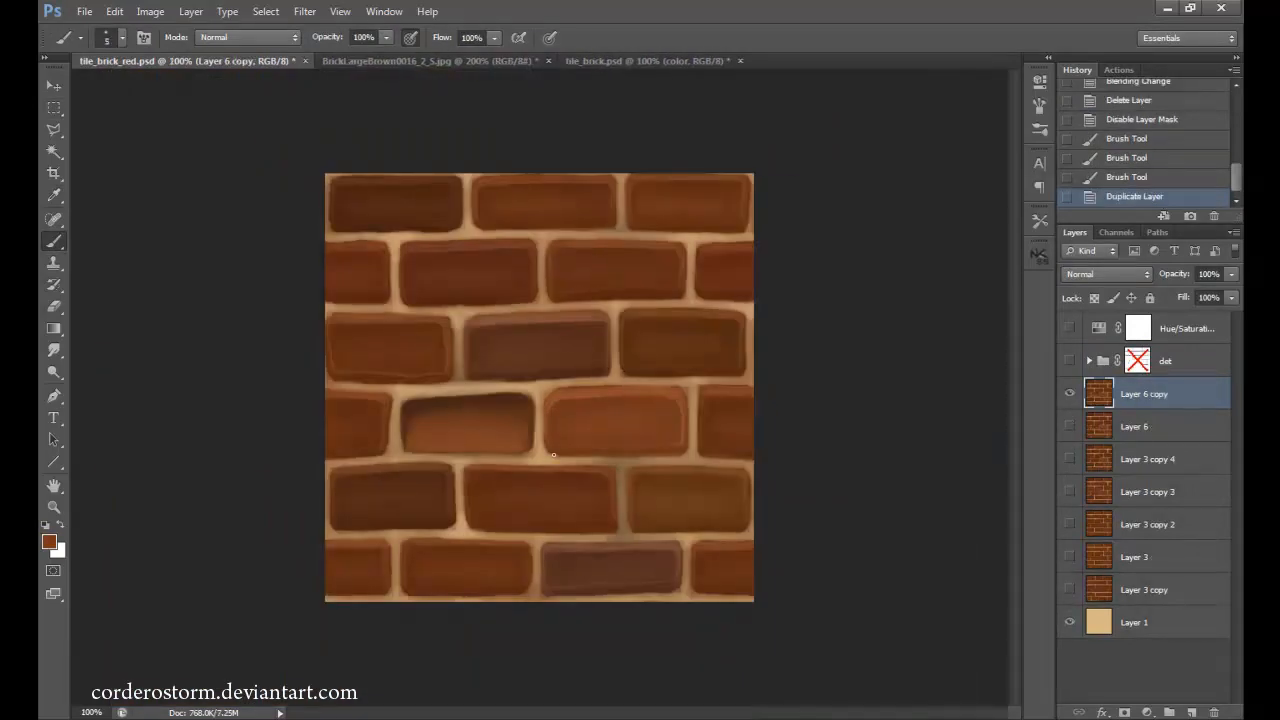
pyautogui.moveTo(553, 455); pyautogui.dragTo(660, 426)
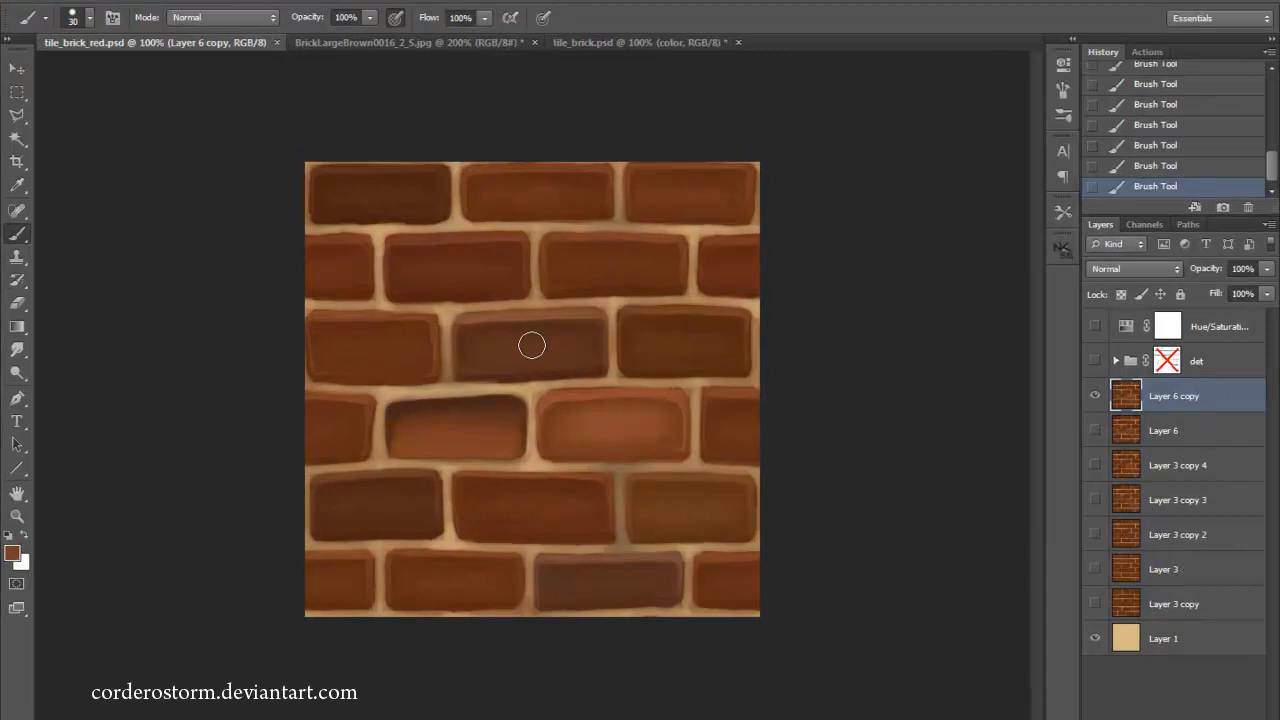
pyautogui.moveTo(532, 345); pyautogui.dragTo(658, 345)
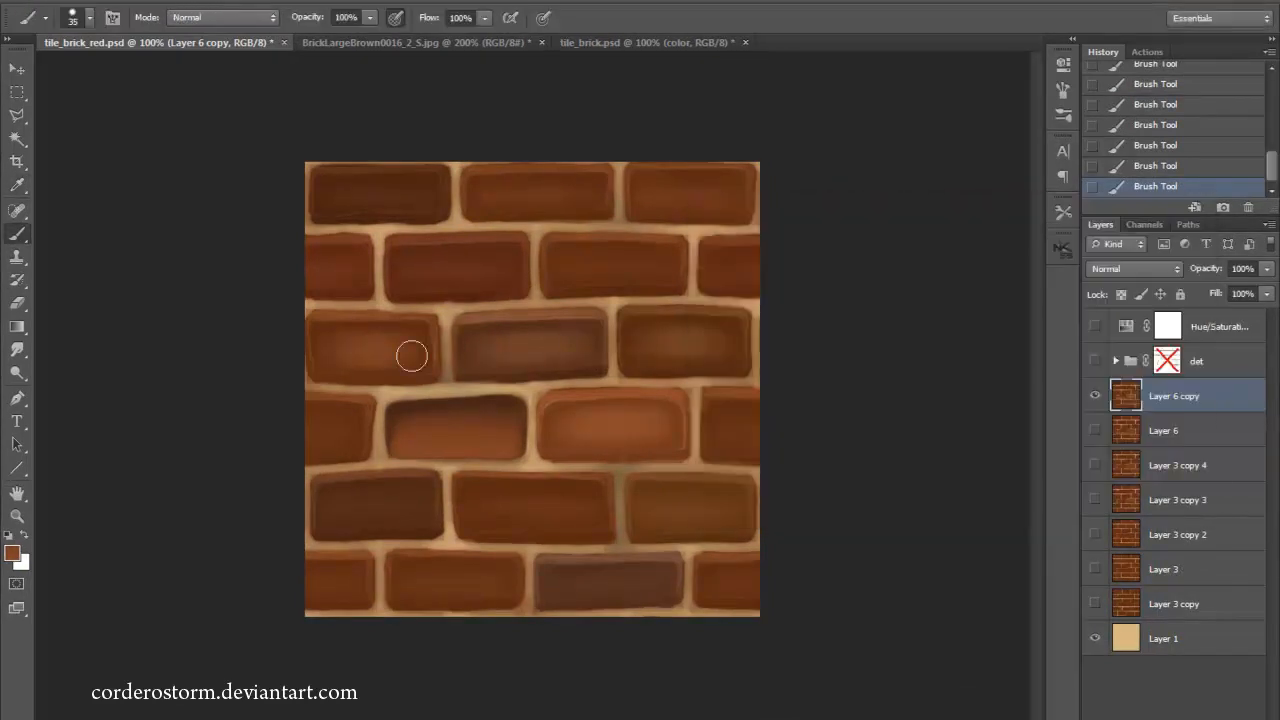
pyautogui.moveTo(412, 355); pyautogui.dragTo(532, 263)
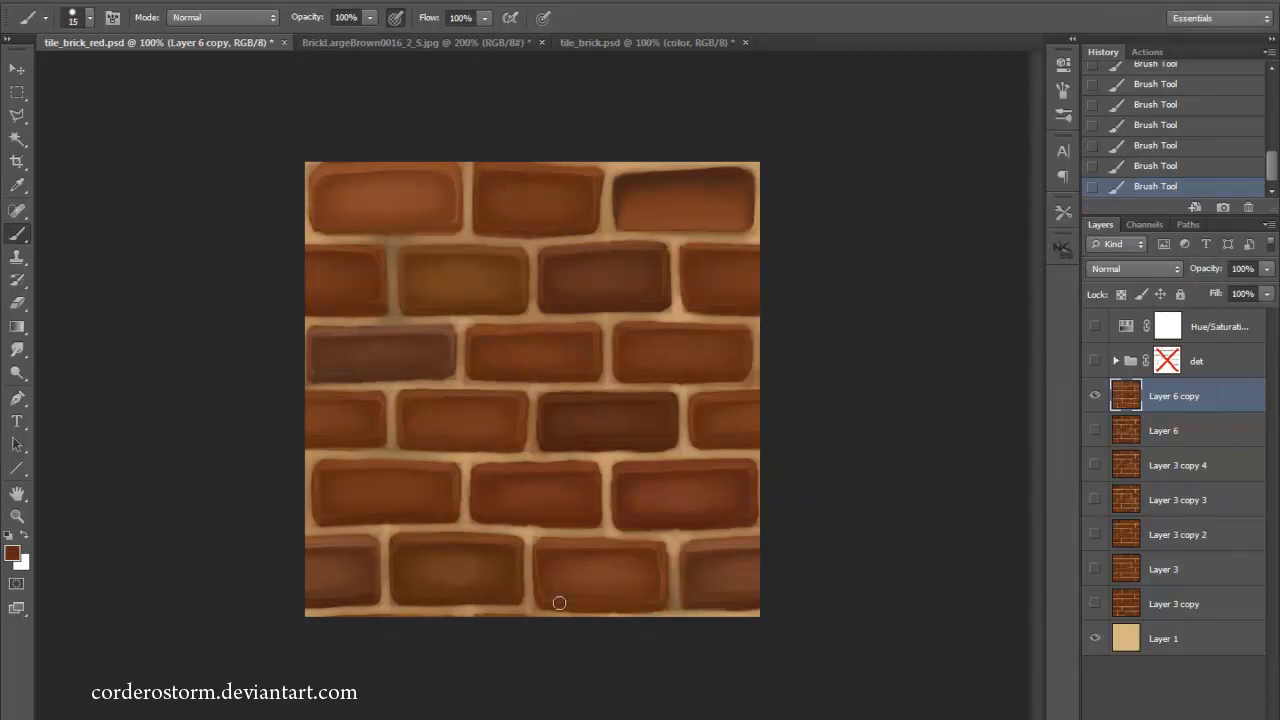
pyautogui.rightClick(1174, 395)
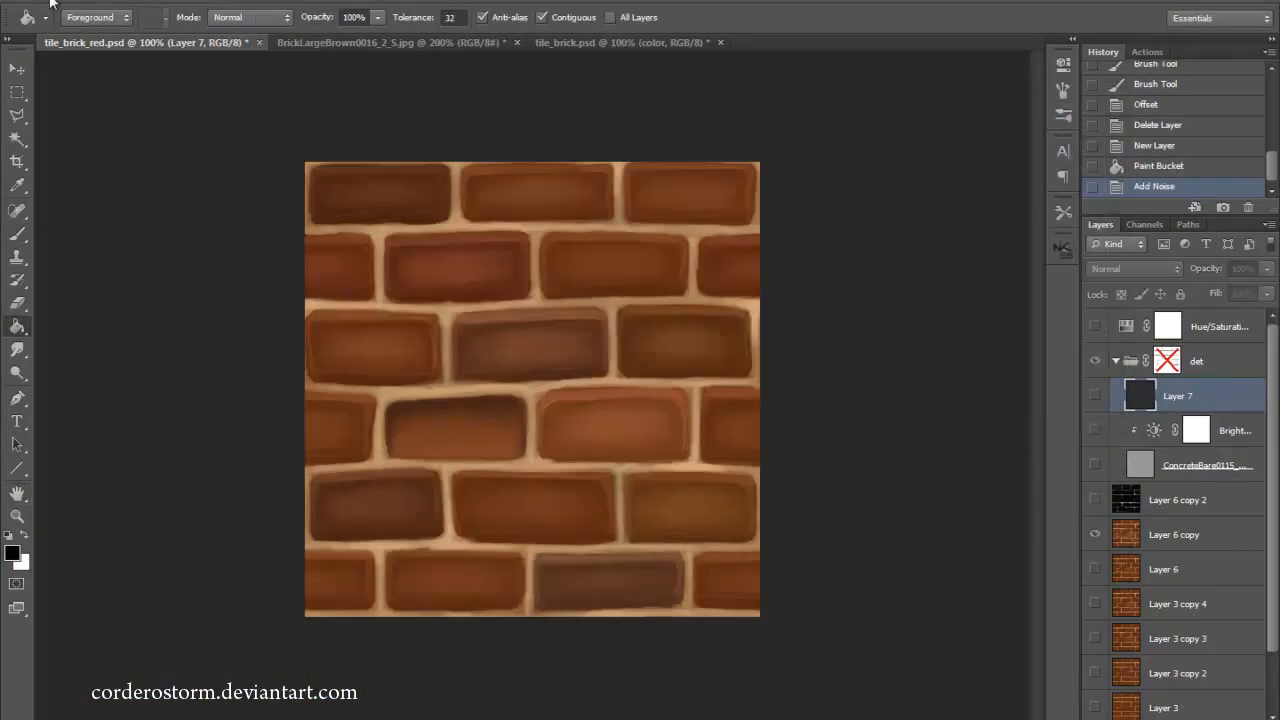
# Use the menu bar to start the black-filled mortar layer.
pyautogui.click(130, 9)
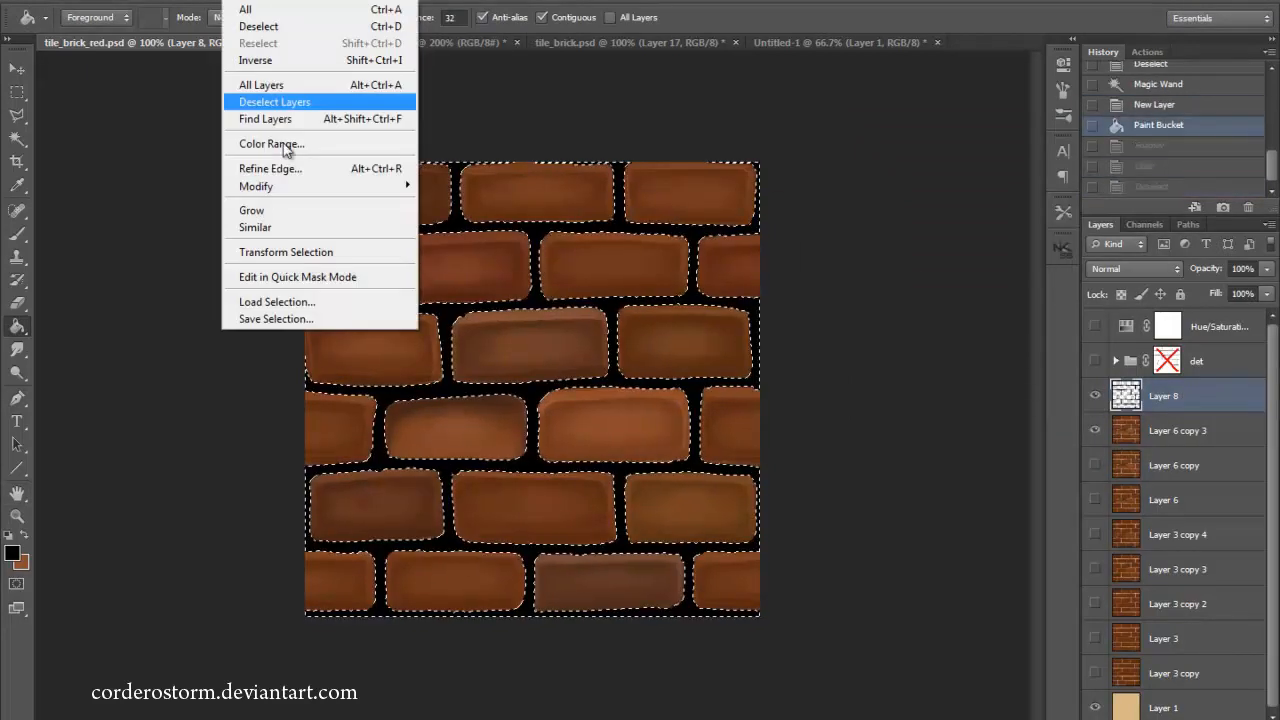
pyautogui.moveTo(256, 186)
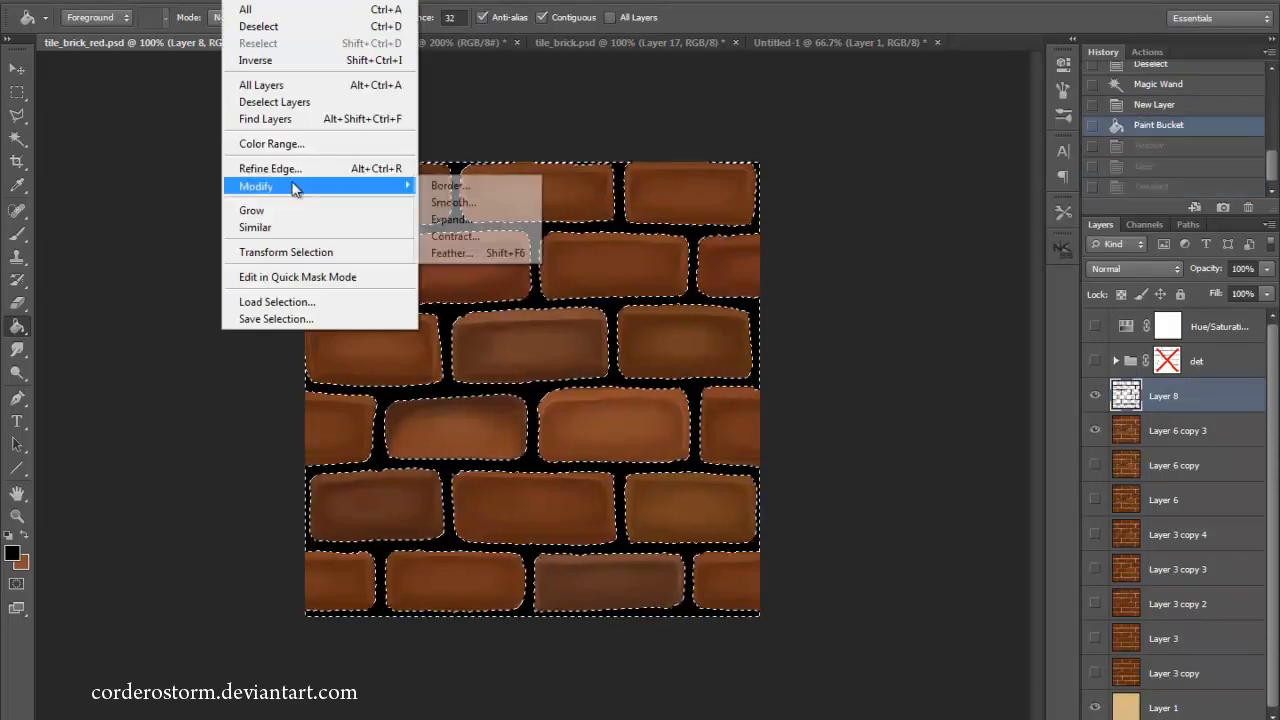
# Feather the brick selection and apply a slight Gaussian blur to the outline layer.
pyautogui.click(451, 252)
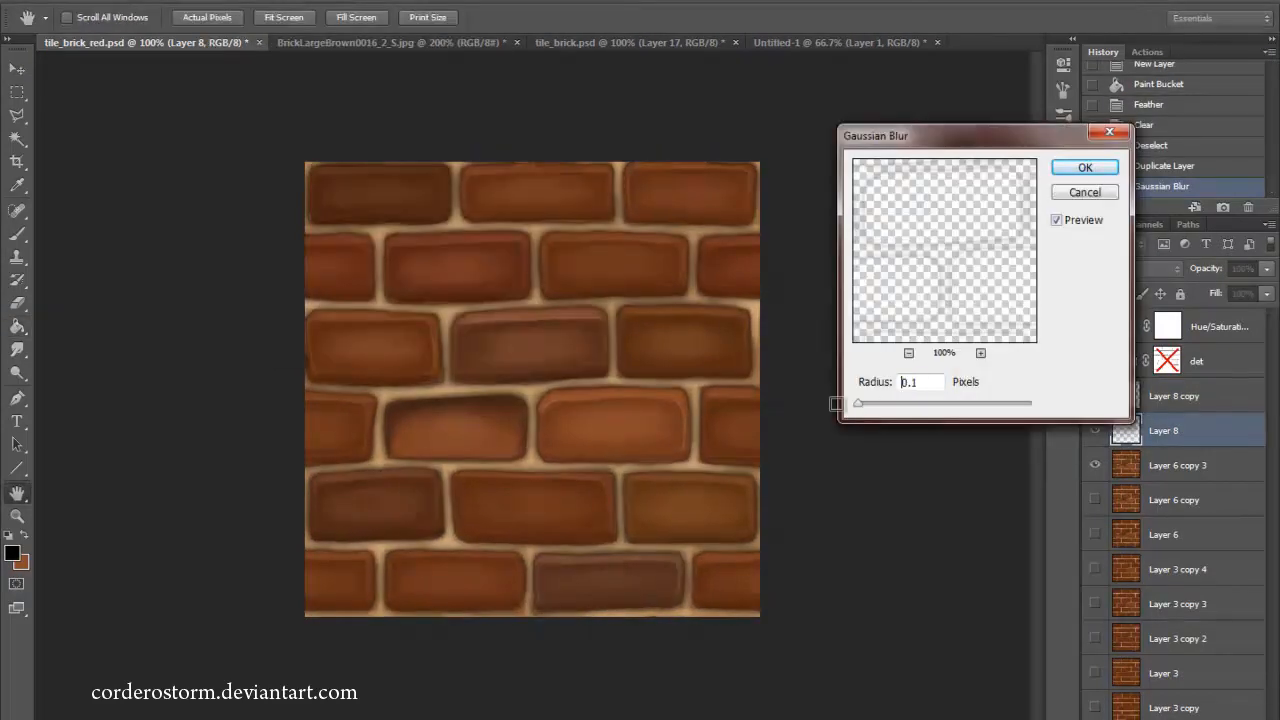
pyautogui.click(1085, 167)
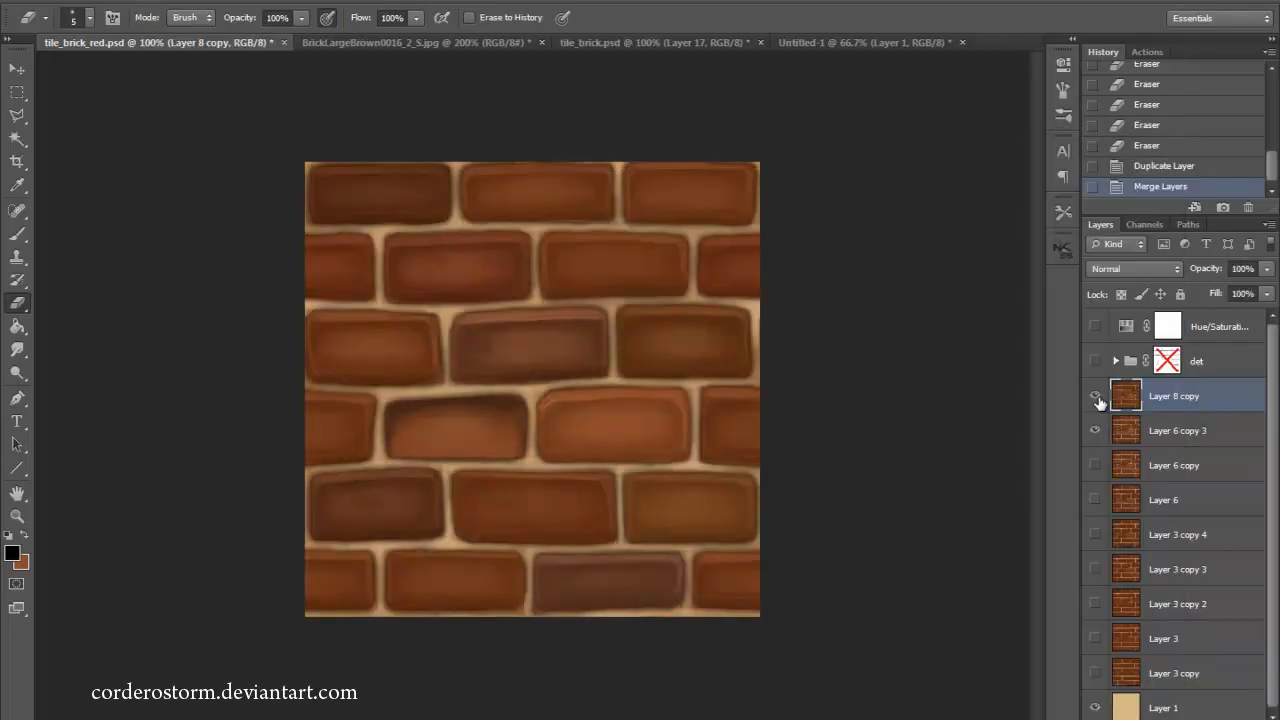
# Toggle the outline layer's visibility off and on to compare the bricks.
pyautogui.click(1095, 396)
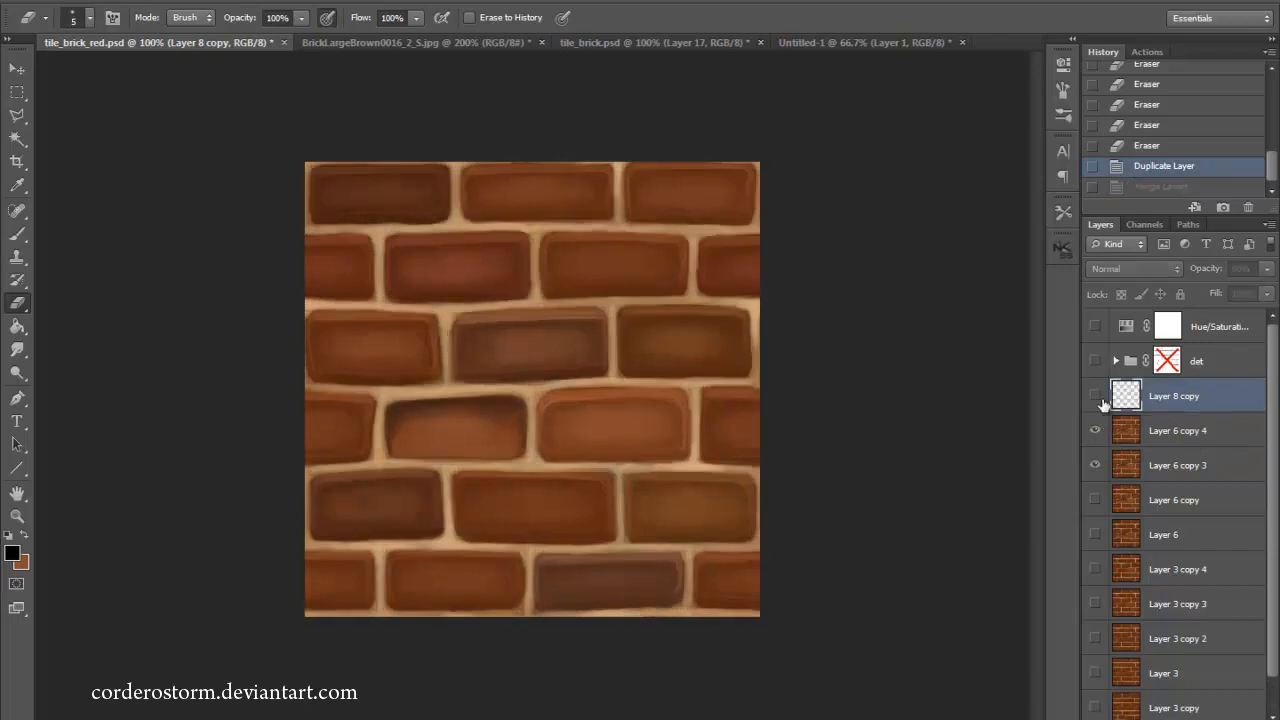
pyautogui.click(1094, 395)
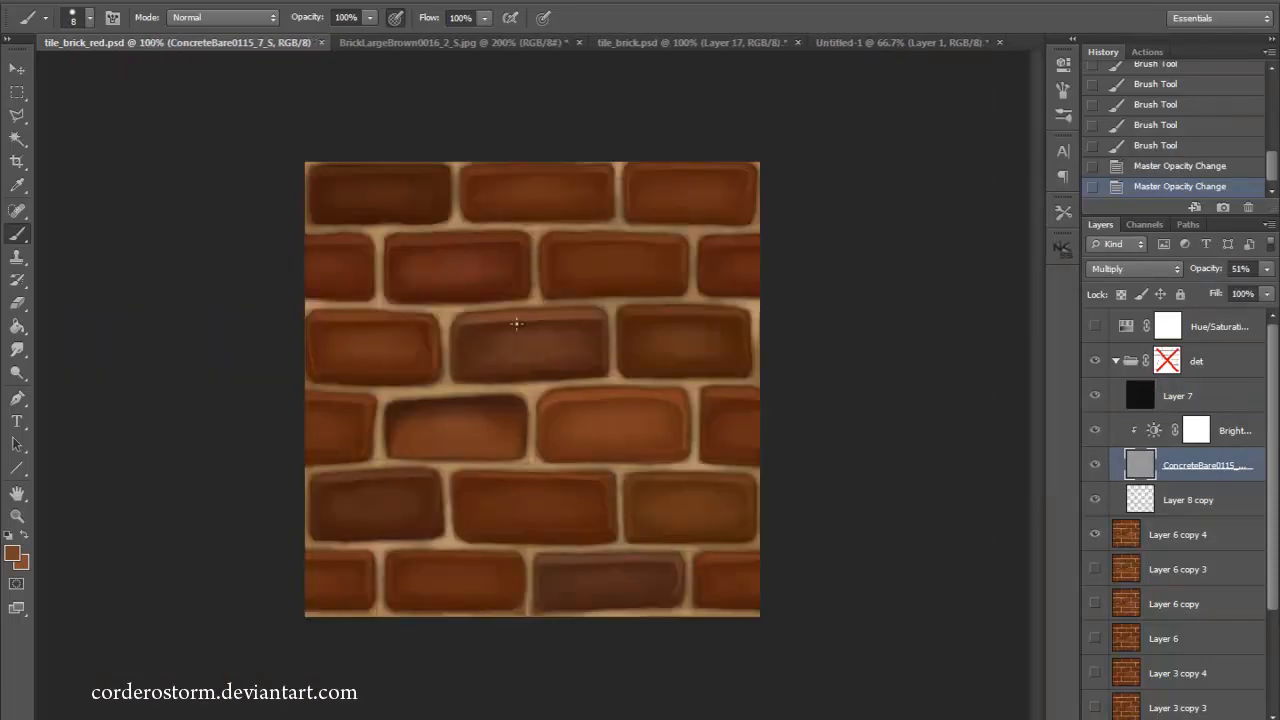
# Blend the ConcreteBare layer at Multiply 51% and confirm the raised contrast.
pyautogui.click(1187, 499)
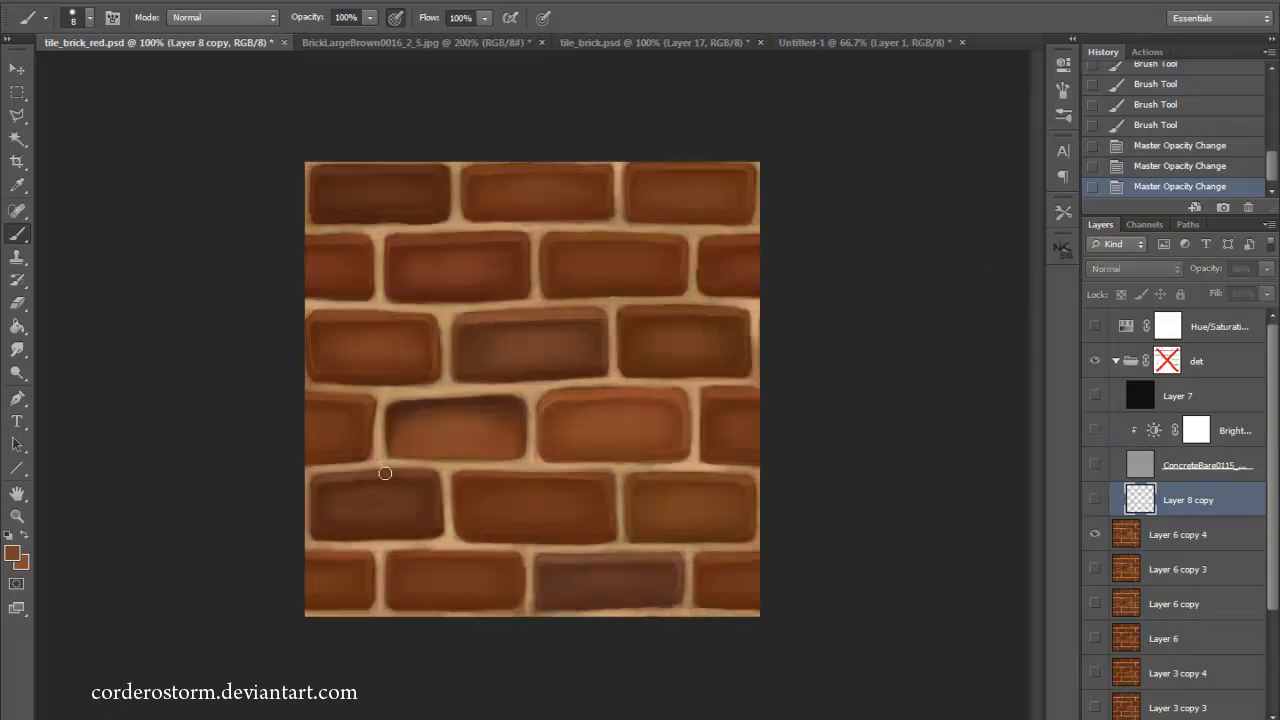
pyautogui.rightClick(1188, 499)
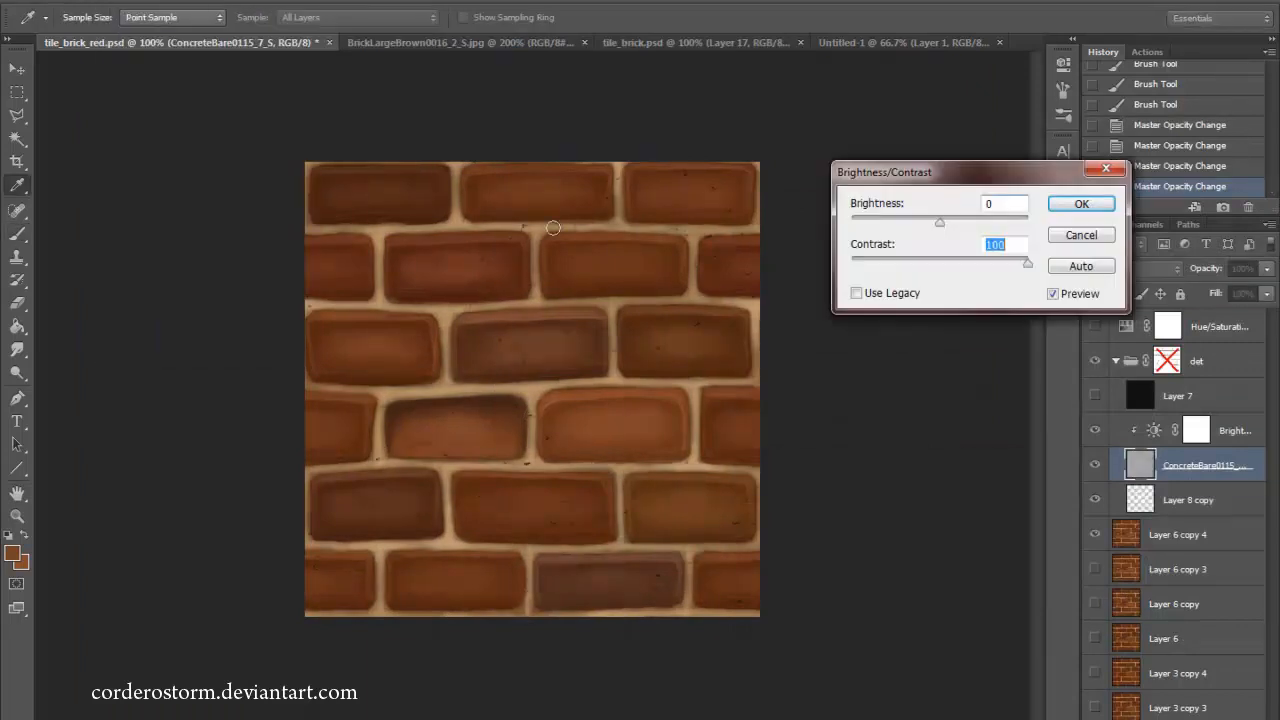
pyautogui.click(1080, 203)
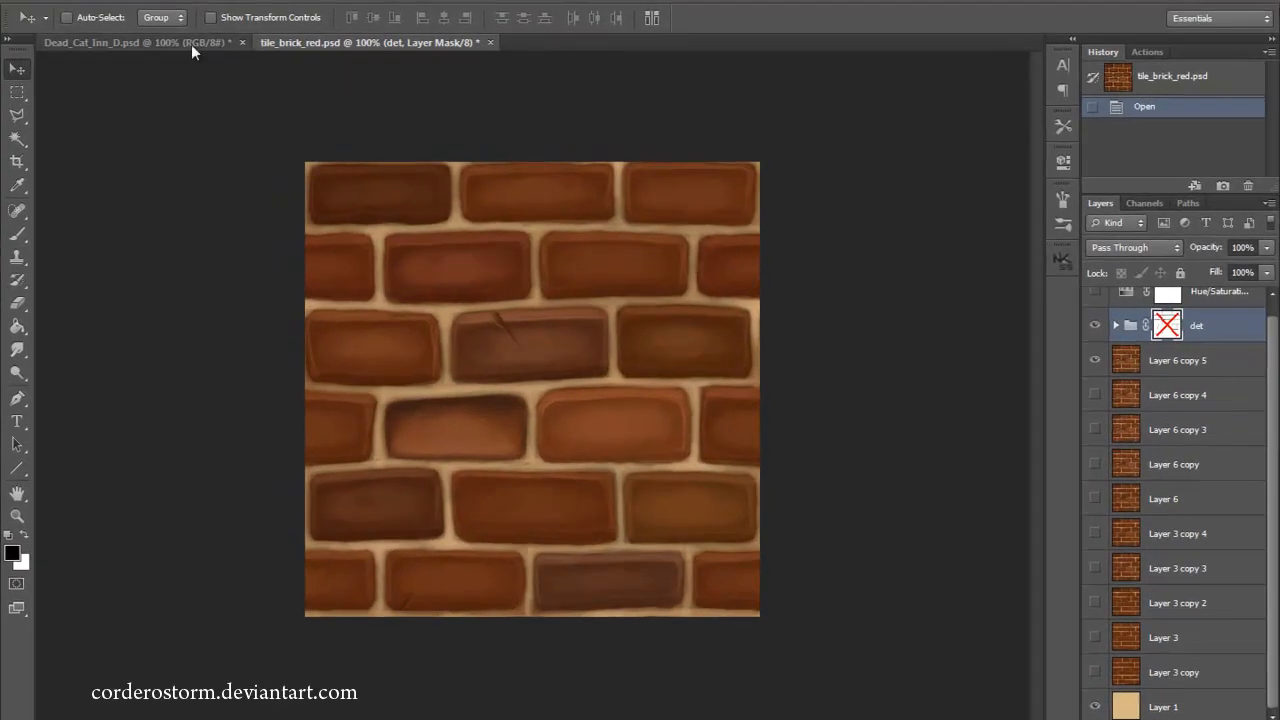
# Switch to Dead_Cat_Inn_D.psd and scroll down to the chimney's brick strips.
pyautogui.click(90, 42)
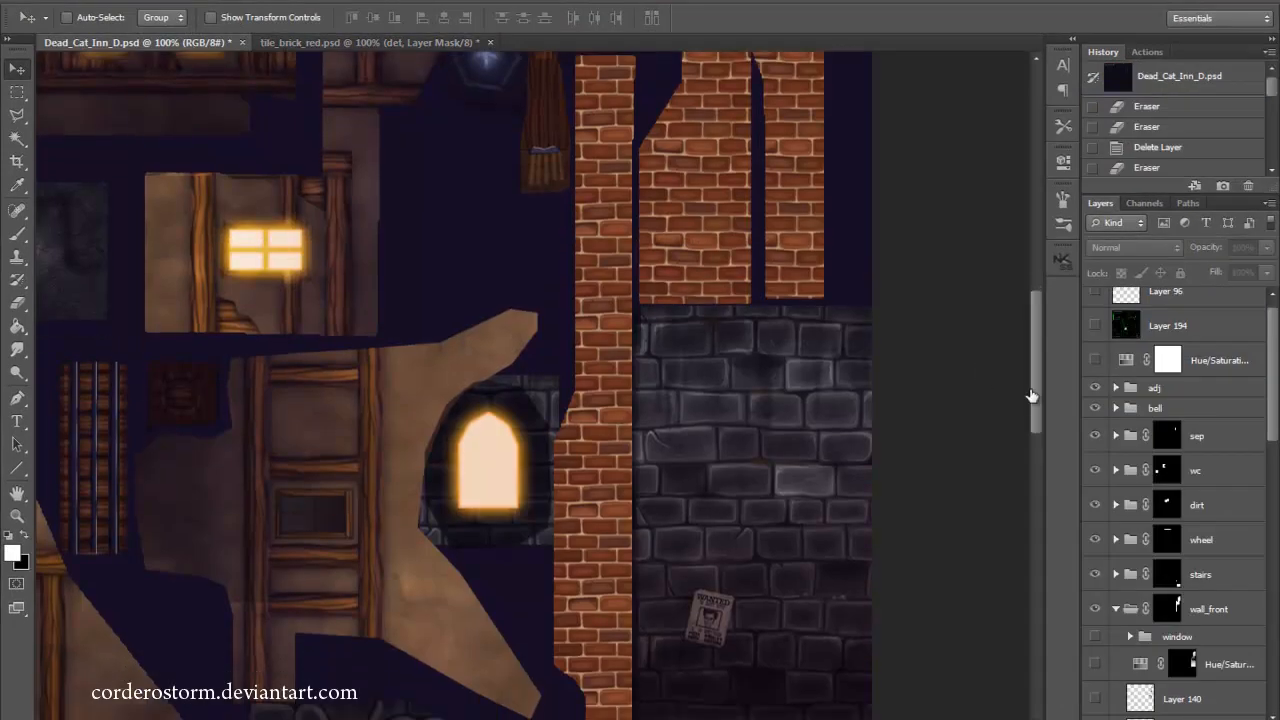
pyautogui.scroll(-3)
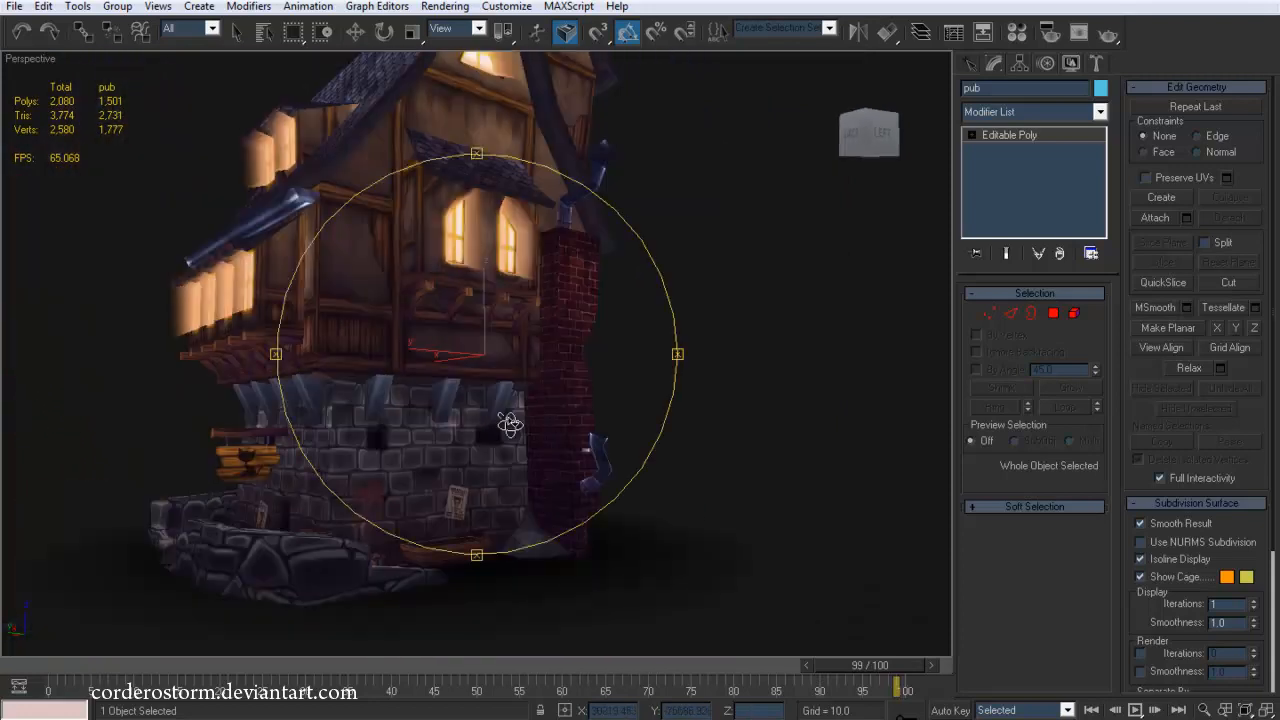
# Orbit the Perspective viewport around the inn to inspect the brick chimney.
pyautogui.moveTo(510, 425); pyautogui.dragTo(315, 470)
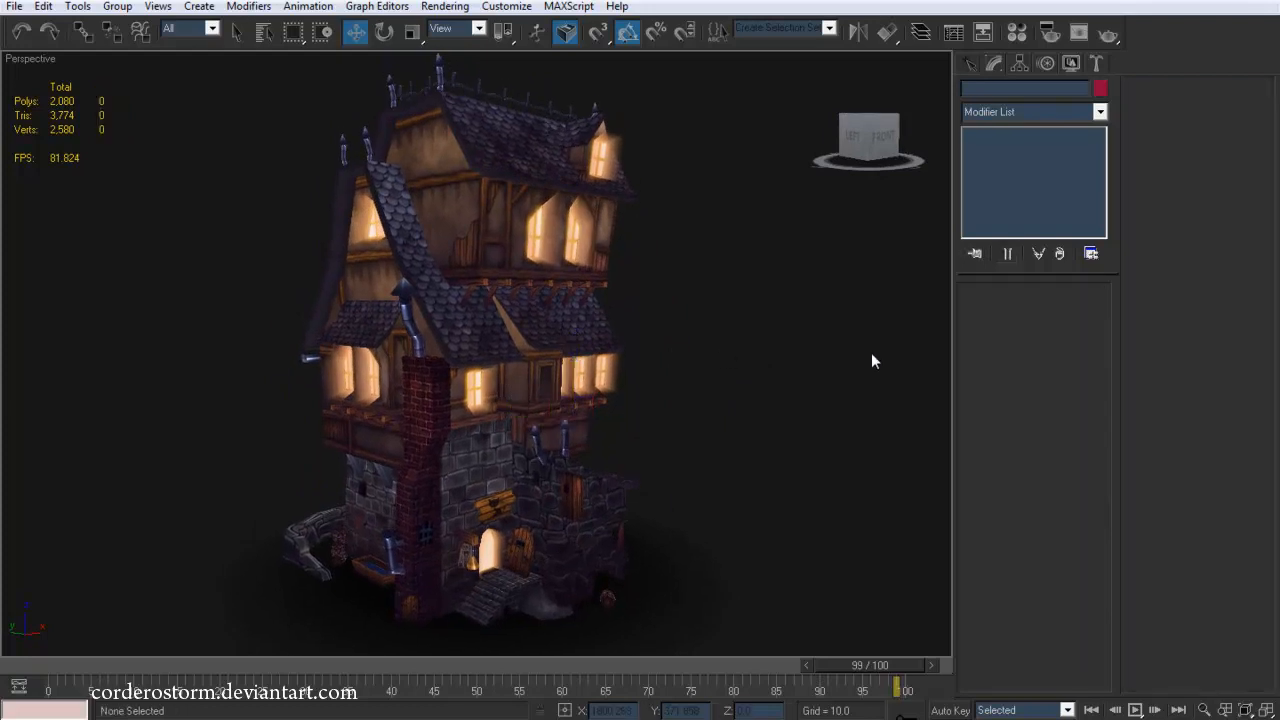
pyautogui.moveTo(815, 371)
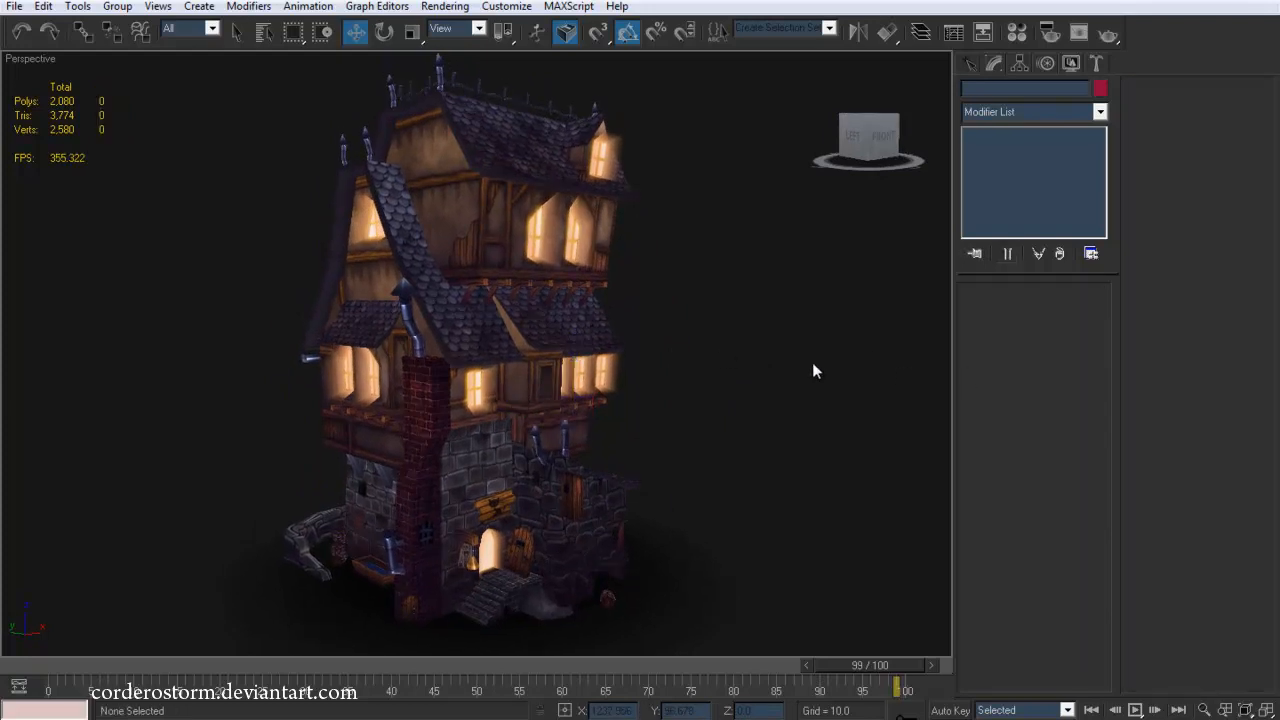